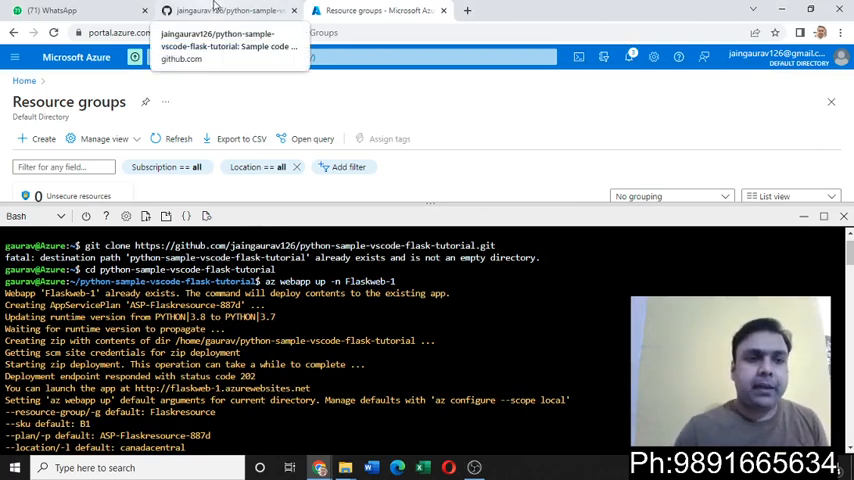
Switch from the Azure Cloud Shell to the GitHub repository tab
{"action": "left_click", "coordinate": [230, 10]}
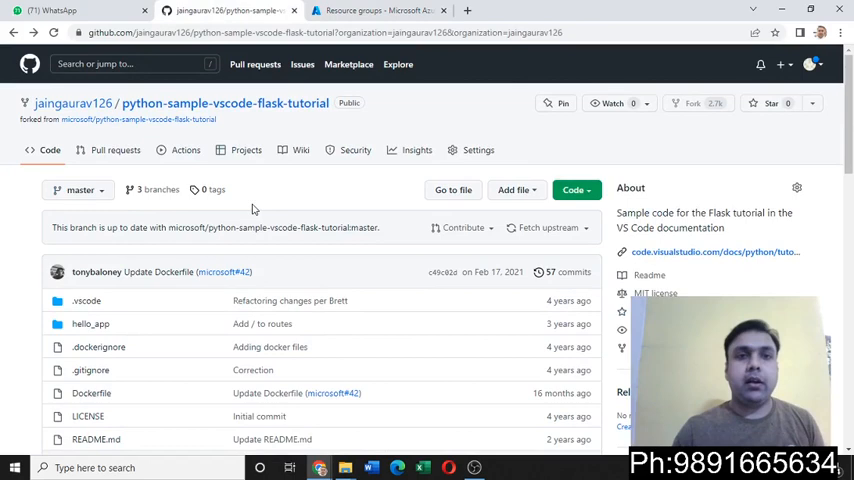
Review the repo file list and copy its HTTPS clone address from the Code menu
{"action": "left_click", "coordinate": [378, 10]}
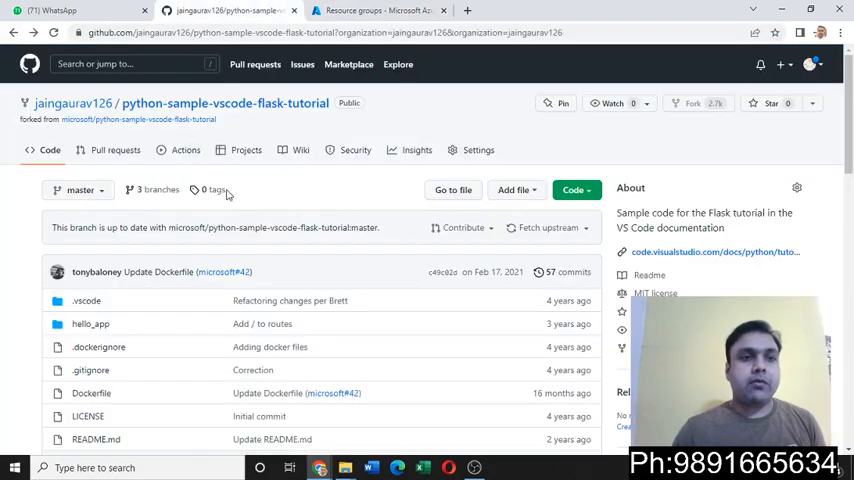
{"action": "scroll", "scroll_direction": "down", "scroll_amount": 3}
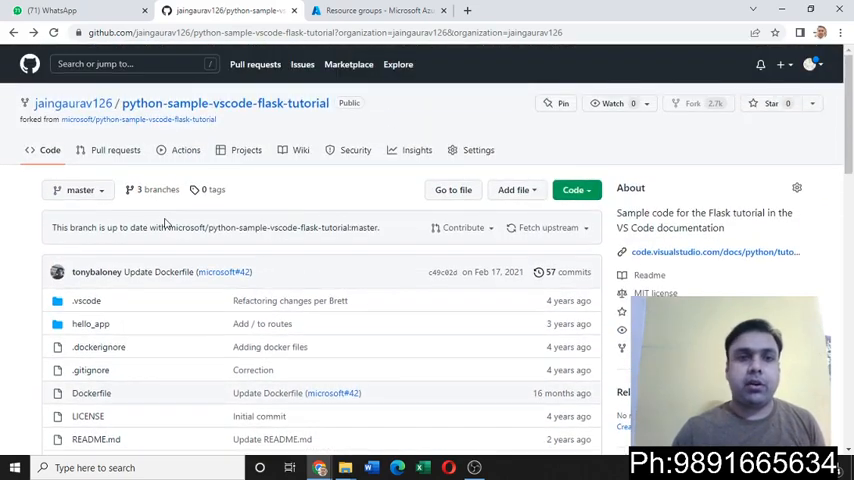
{"action": "scroll", "scroll_direction": "down", "scroll_amount": 3}
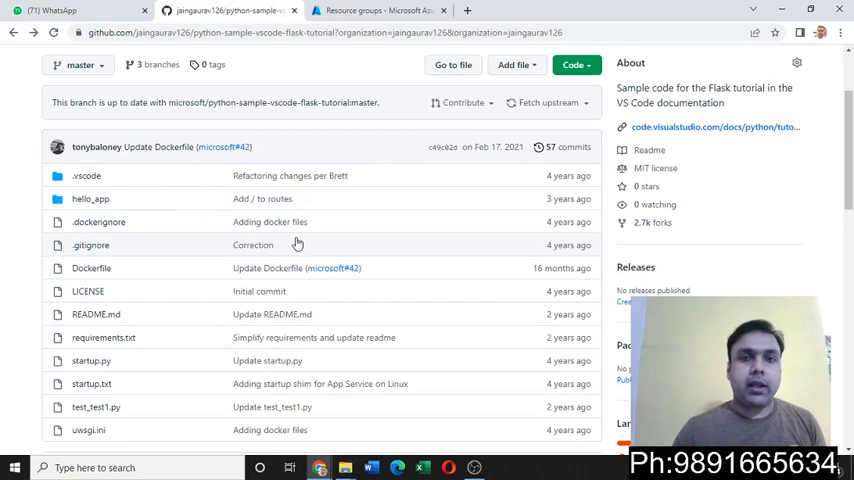
{"action": "left_click", "coordinate": [572, 64]}
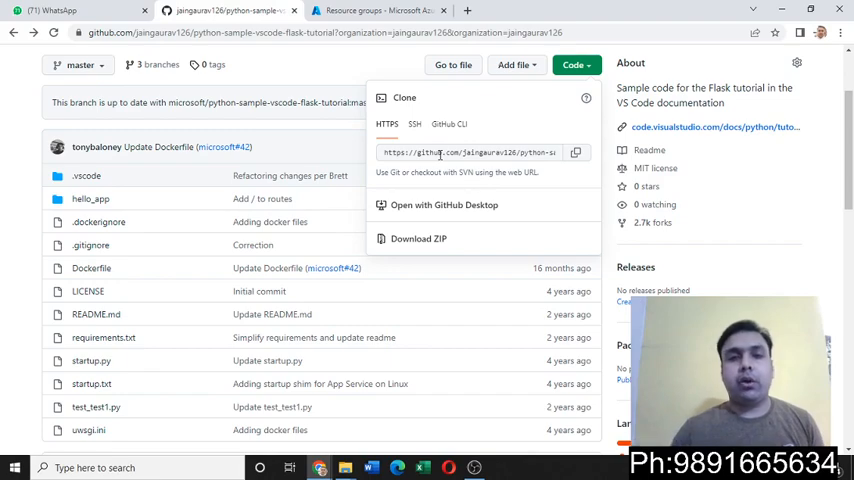
{"action": "left_click", "coordinate": [380, 10]}
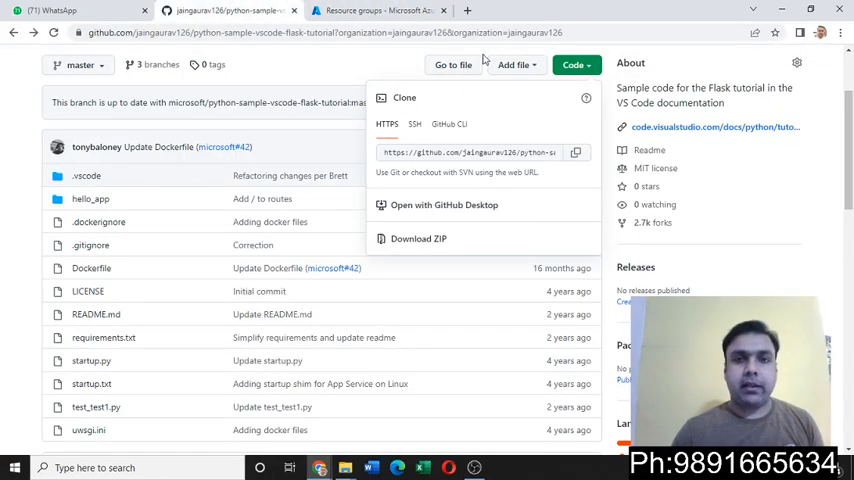
Open the Flaskresource resource group and navigate to the App Services list showing Flaskweb-1
{"action": "left_click", "coordinate": [380, 10]}
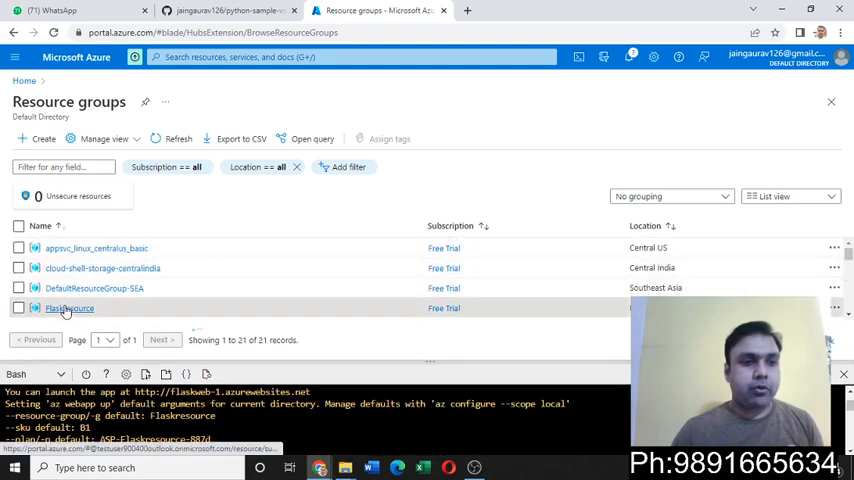
{"action": "left_click", "coordinate": [70, 308]}
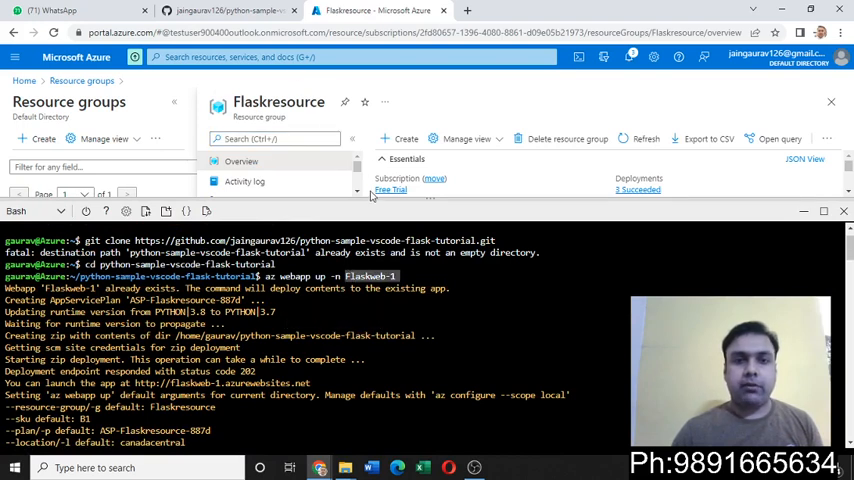
{"action": "left_click", "coordinate": [300, 56]}
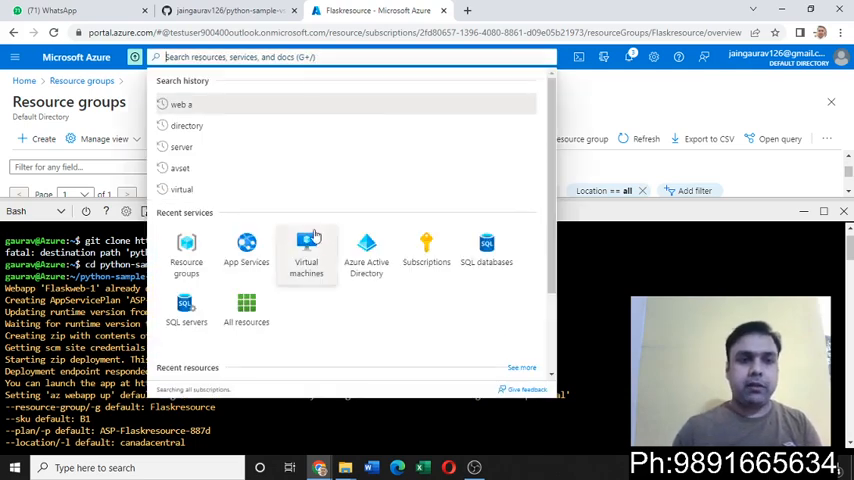
{"action": "left_click", "coordinate": [246, 256]}
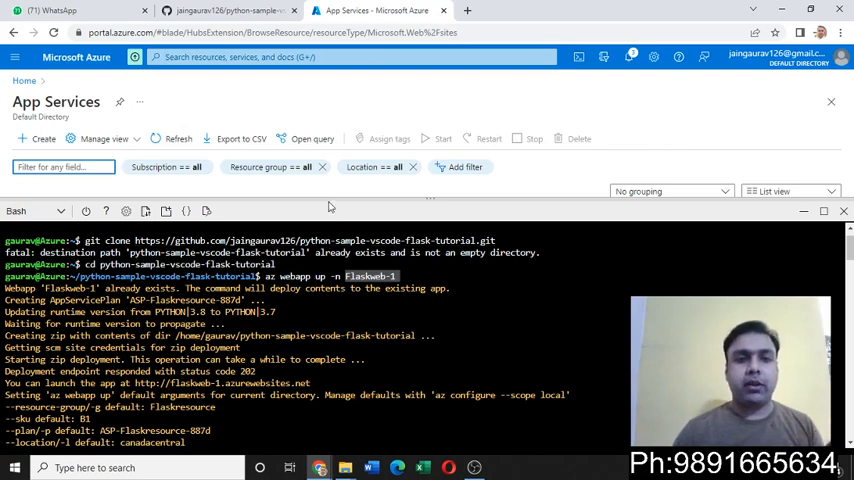
{"action": "left_click", "coordinate": [172, 138]}
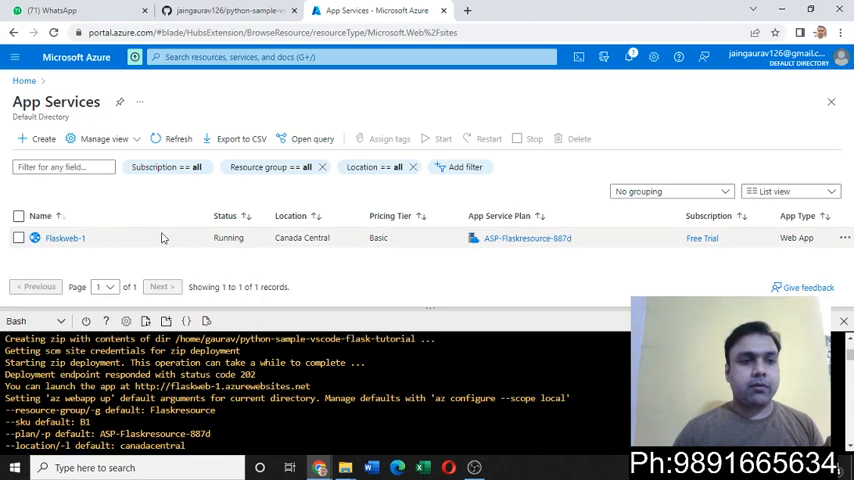
{"action": "left_click", "coordinate": [64, 236]}
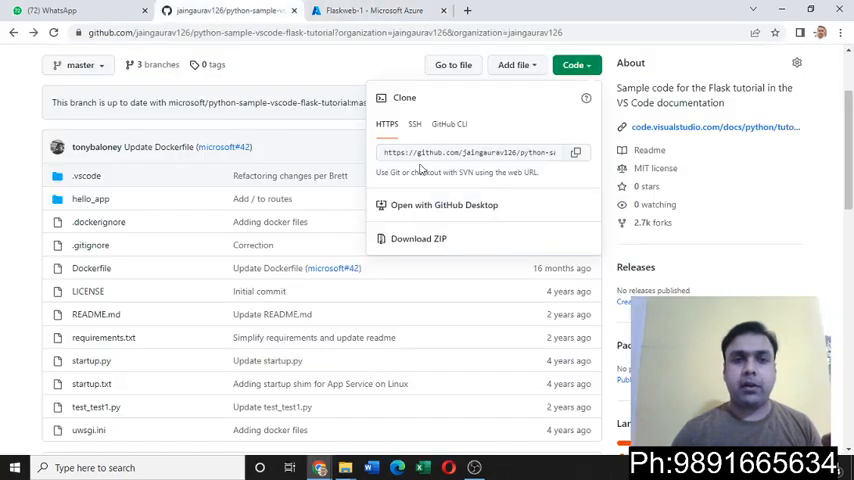
Check the Flaskweb-1 portal tab, then return to the GitHub repository page
{"action": "left_click", "coordinate": [370, 10]}
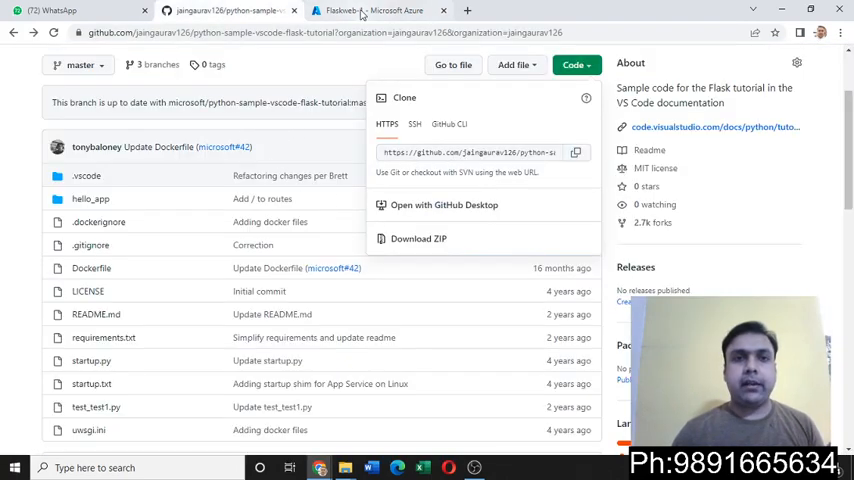
{"action": "left_click", "coordinate": [376, 10]}
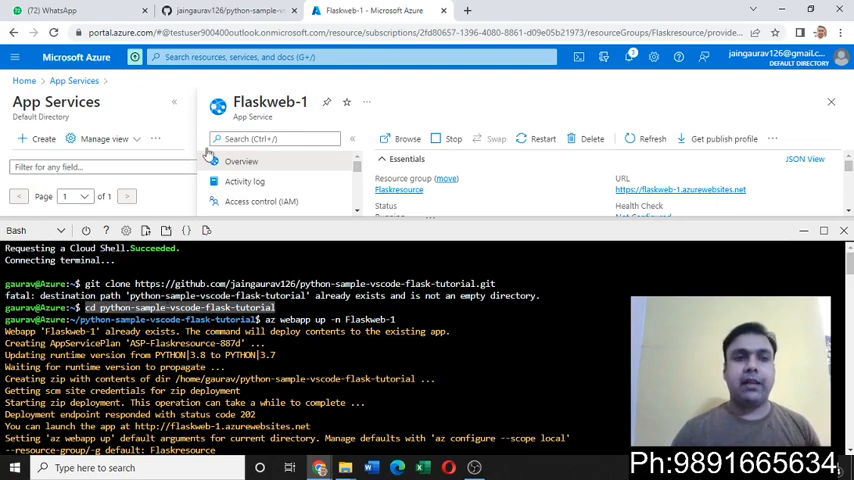
{"action": "left_click", "coordinate": [230, 10]}
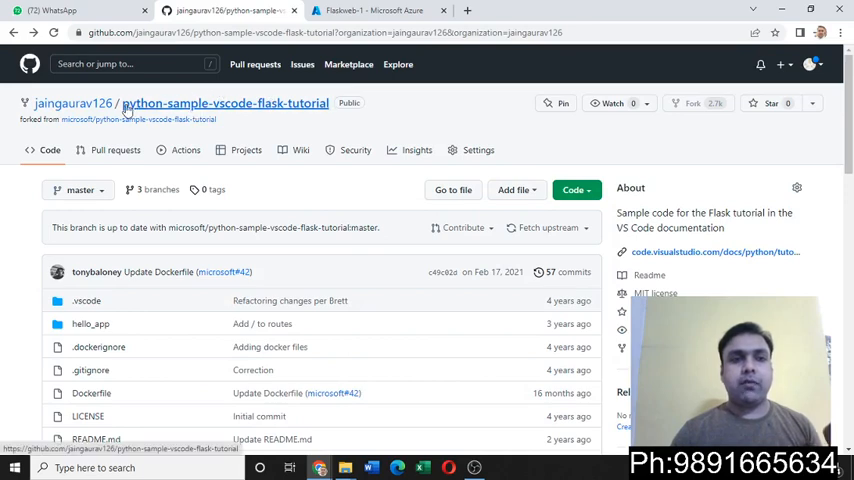
{"action": "scroll", "scroll_direction": "down", "scroll_amount": 3}
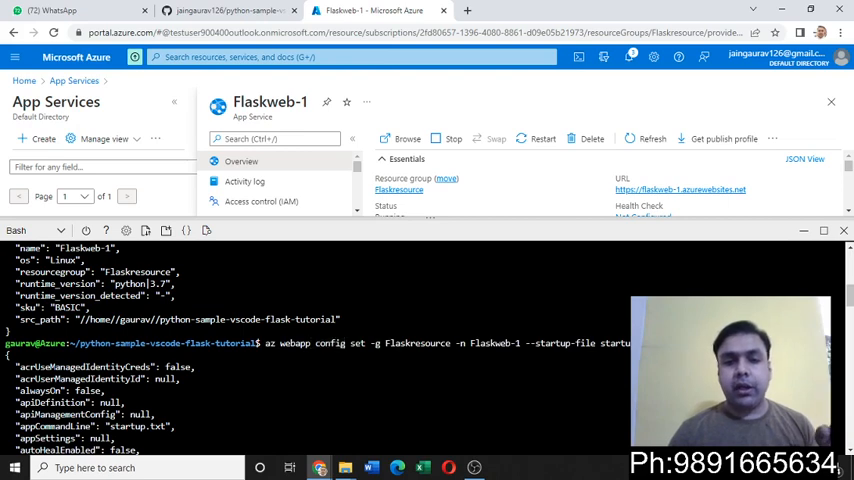
Bring the GitHub repository's file list back into view
{"action": "double_click", "coordinate": [416, 344]}
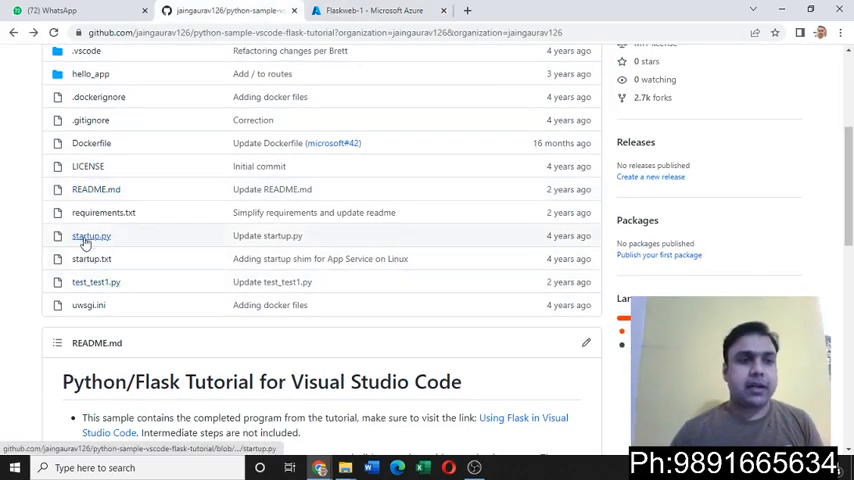
View startup.txt's gunicorn command, then return to the Azure Portal tab
{"action": "left_click", "coordinate": [92, 236]}
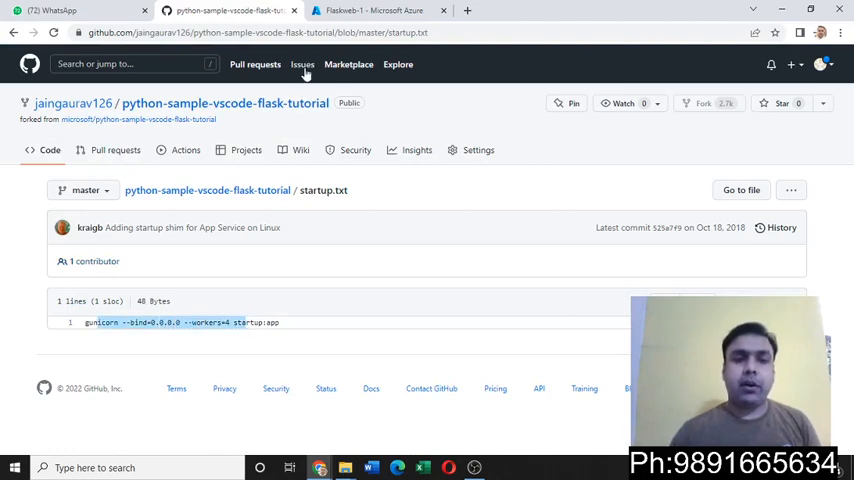
{"action": "left_click", "coordinate": [376, 10]}
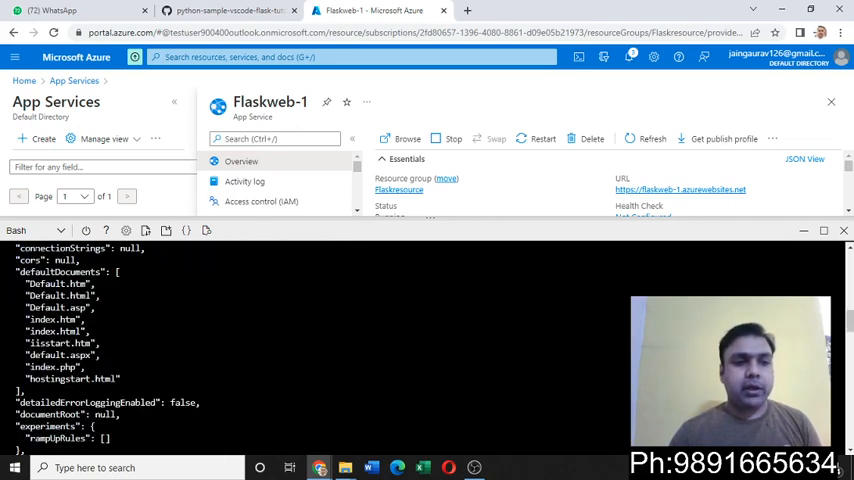
{"action": "scroll", "scroll_direction": "down", "scroll_amount": 3}
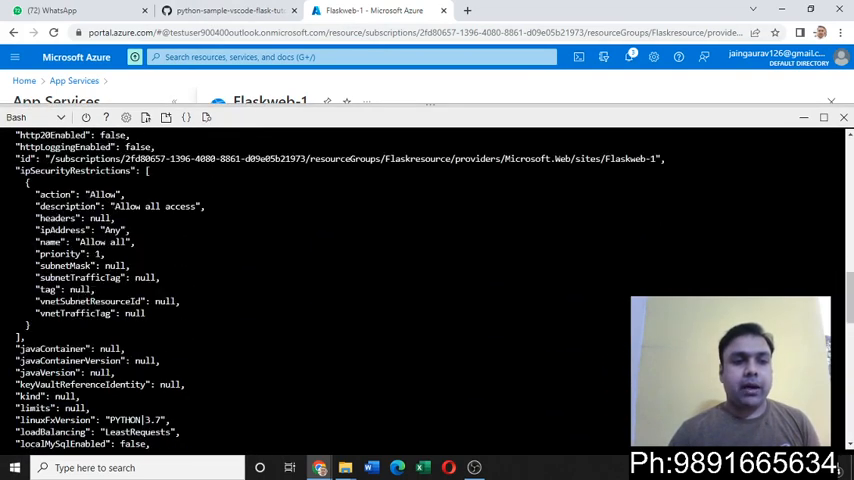
{"action": "scroll", "scroll_direction": "down", "scroll_amount": 3}
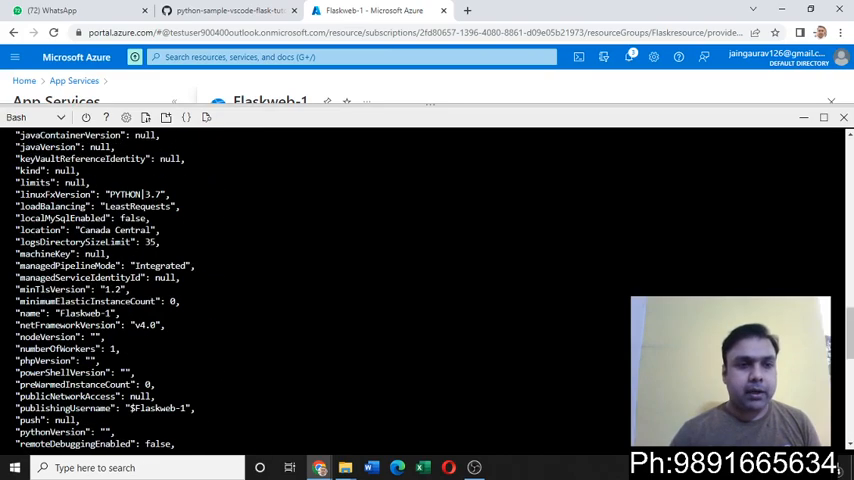
{"action": "scroll", "scroll_direction": "down", "scroll_amount": 3}
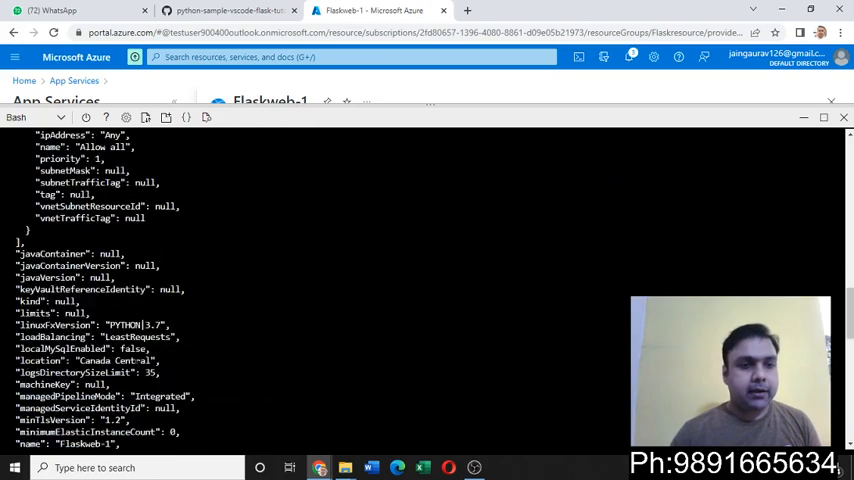
{"action": "scroll", "scroll_direction": "down", "scroll_amount": 3}
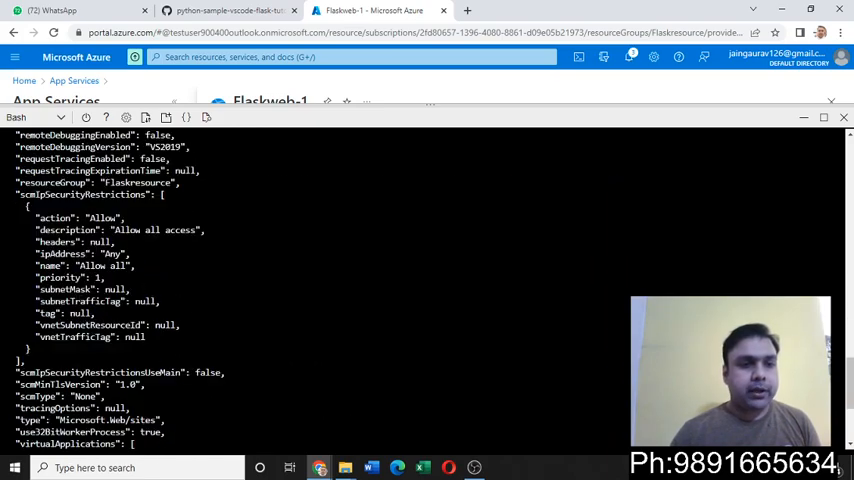
{"action": "scroll", "scroll_direction": "down", "scroll_amount": 3}
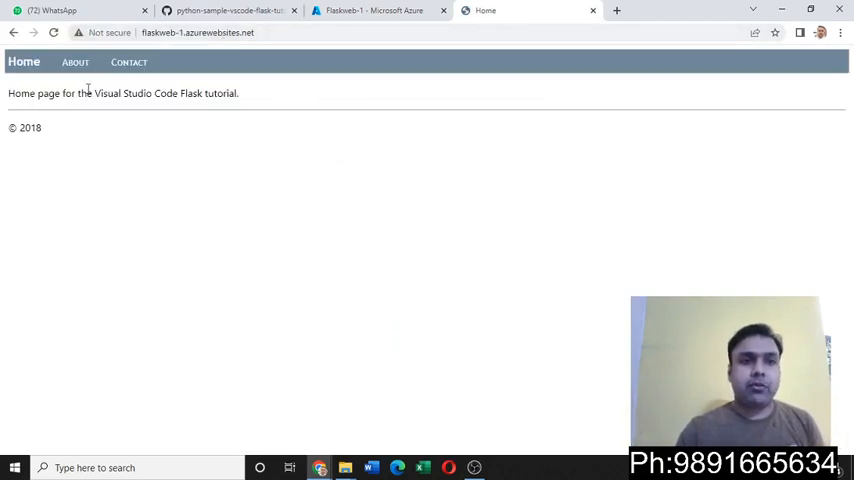
Visit the live site's About and Contact pages
{"action": "left_click", "coordinate": [76, 62]}
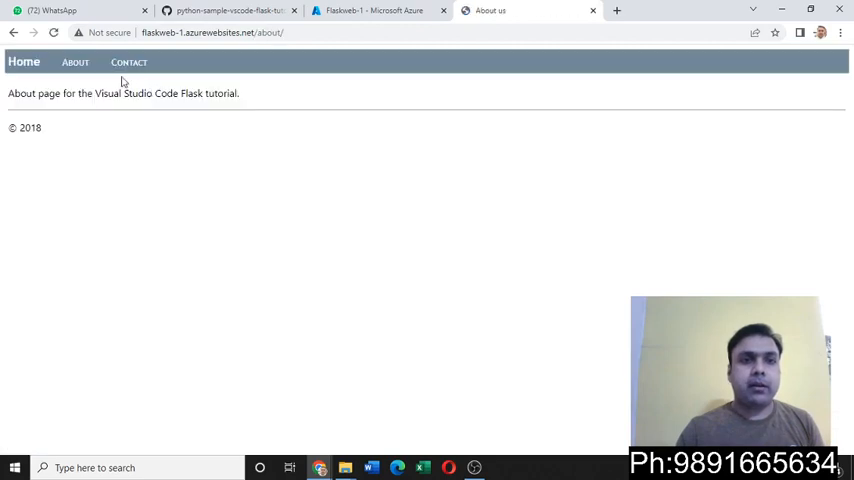
{"action": "left_click", "coordinate": [128, 62]}
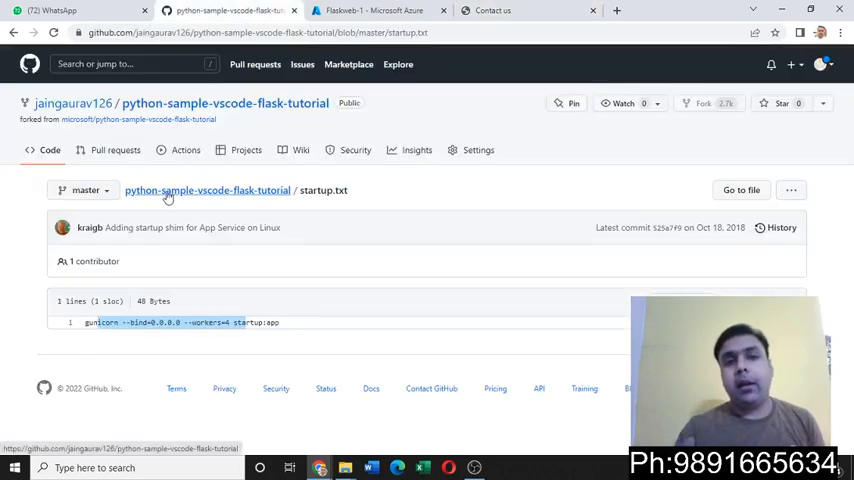
Check the Cloud Shell tab, then return to the repository's root file list
{"action": "left_click", "coordinate": [376, 10]}
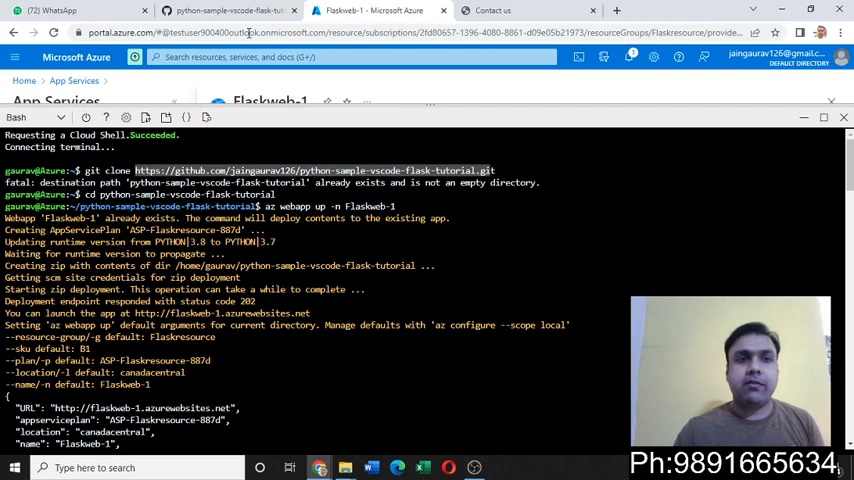
{"action": "left_click", "coordinate": [230, 10]}
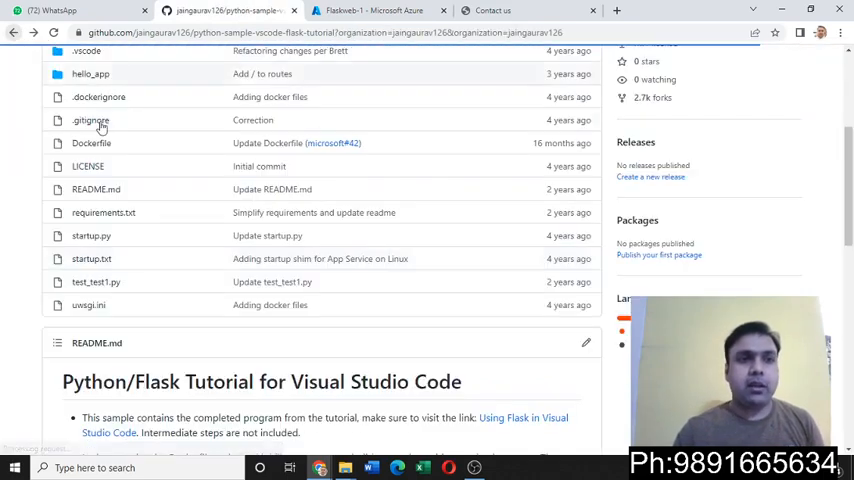
Return to the Azure Cloud Shell showing the az webapp config set output
{"action": "left_click", "coordinate": [372, 10]}
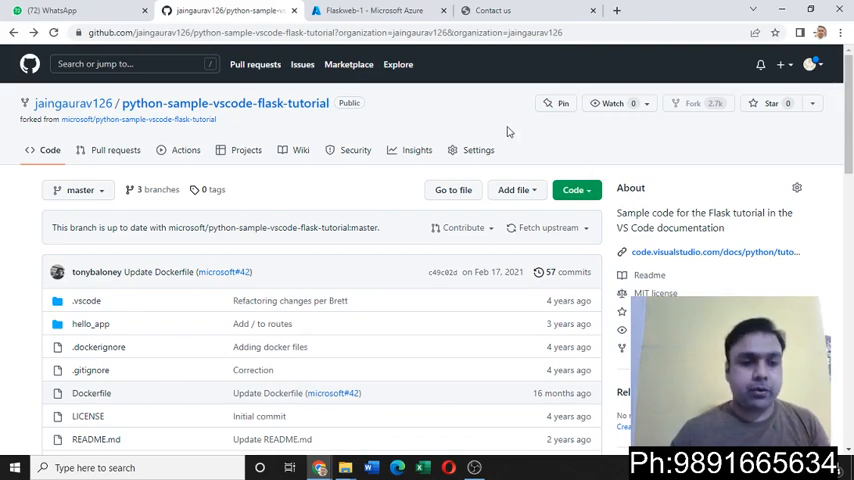
{"action": "left_click", "coordinate": [370, 12]}
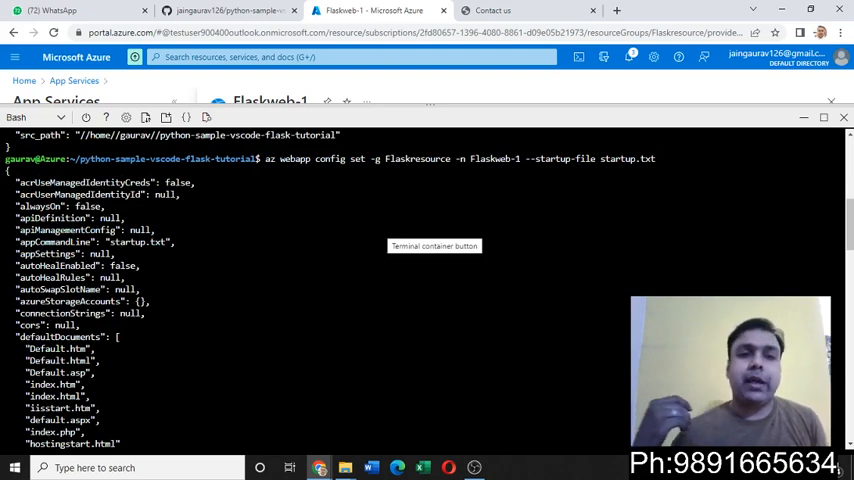
Scroll through Flaskweb-1's configuration output, including ftpsState and HTTP logging settings
{"action": "scroll", "scroll_direction": "down", "scroll_amount": 3}
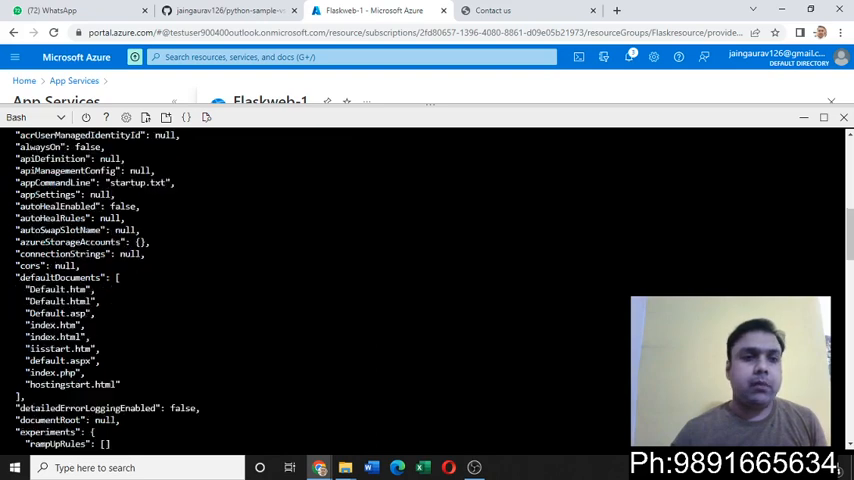
{"action": "scroll", "scroll_direction": "down", "scroll_amount": 3}
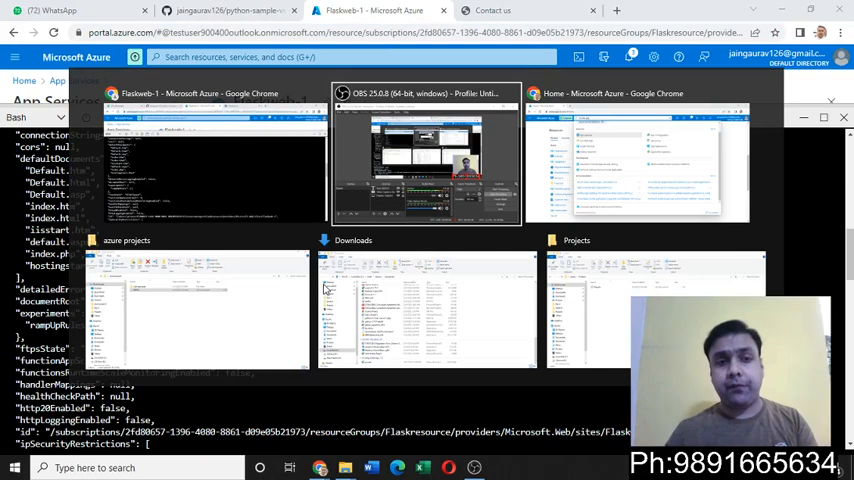
{"action": "left_click", "coordinate": [424, 150]}
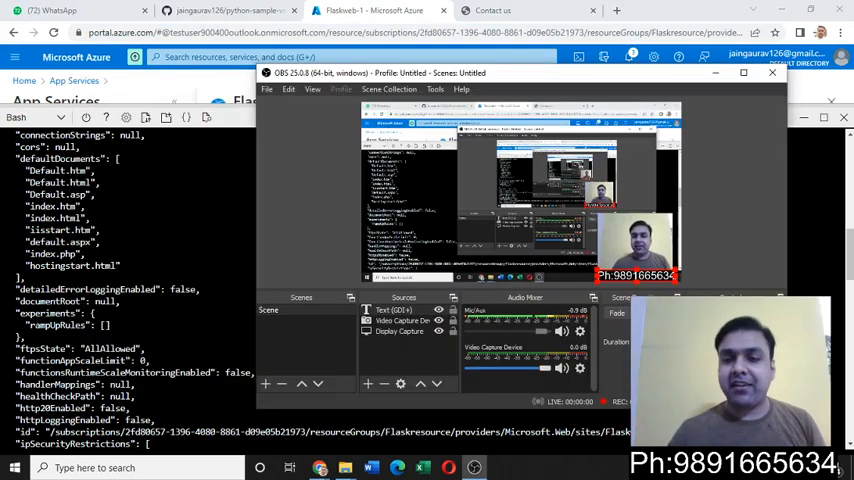